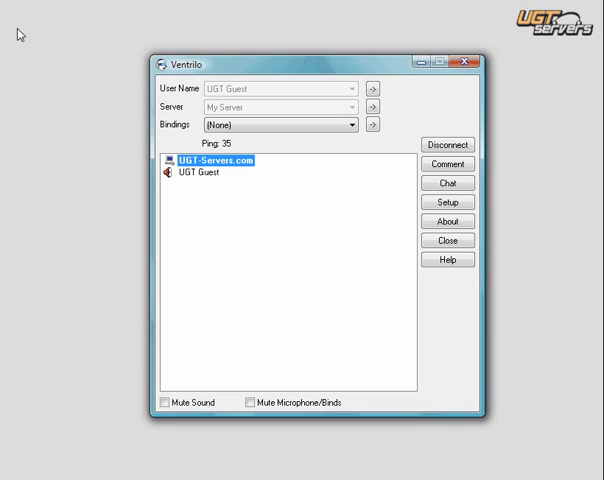
{"action": "mouse_move", "coordinate": [206, 192]}
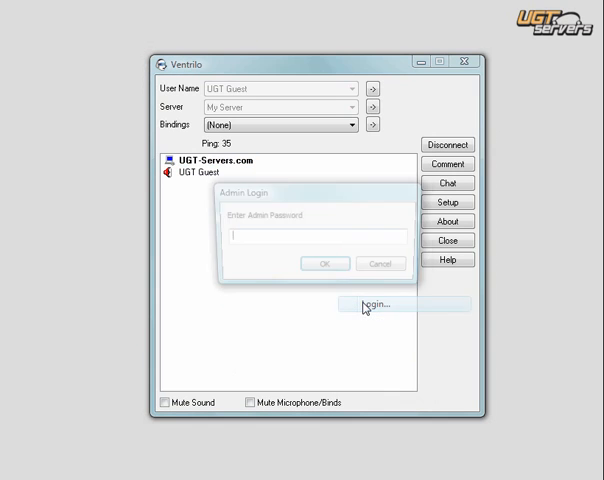
- Log in with the admin password on UGT-Servers.com and show the server's Ban List
{"action": "type", "text": "•••"}
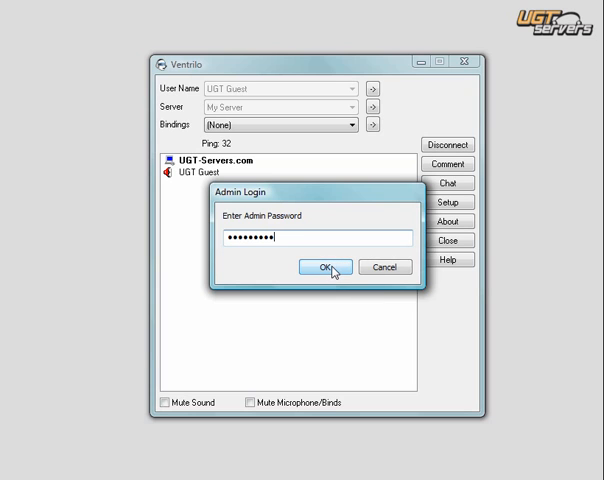
{"action": "left_click", "coordinate": [324, 266]}
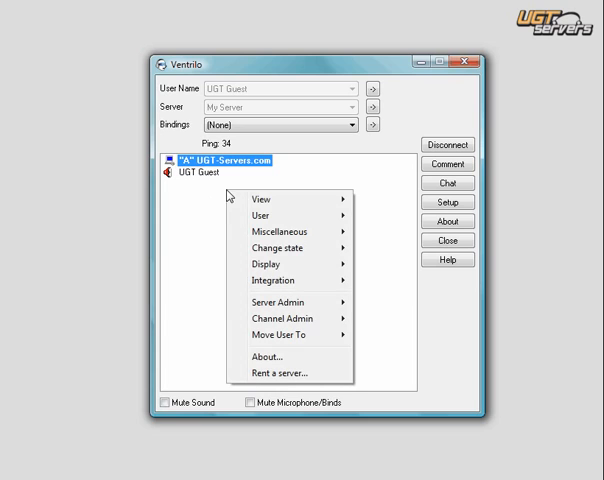
{"action": "mouse_move", "coordinate": [278, 302]}
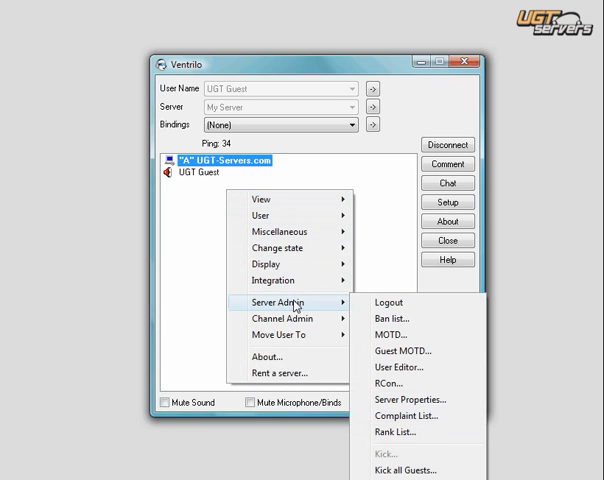
{"action": "left_click", "coordinate": [394, 318]}
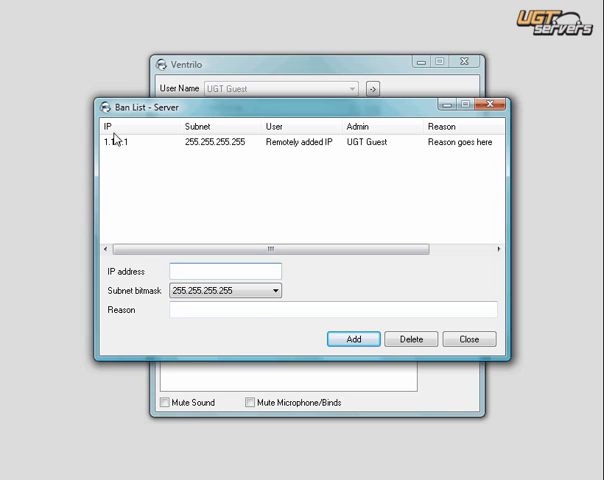
{"action": "mouse_move", "coordinate": [124, 152]}
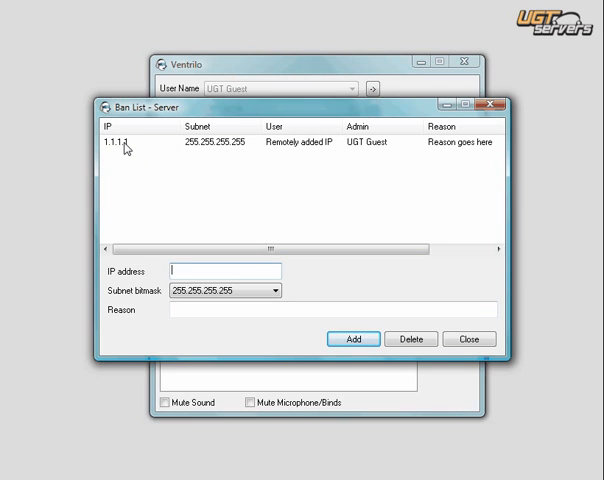
- Delete the banned IP 1.1.1.1, leaving the Ban List empty
{"action": "left_click", "coordinate": [110, 152]}
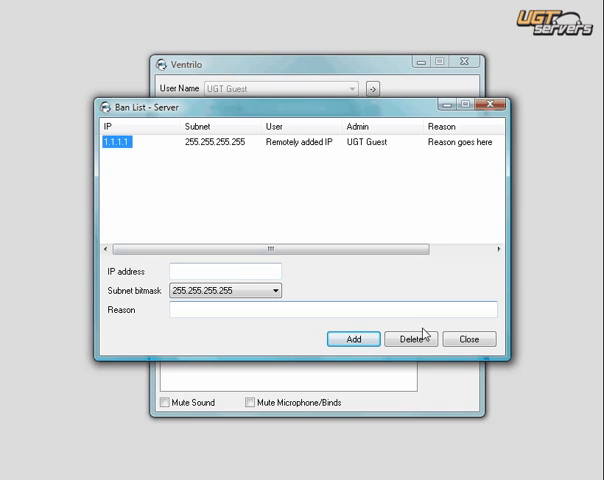
{"action": "left_click", "coordinate": [410, 340]}
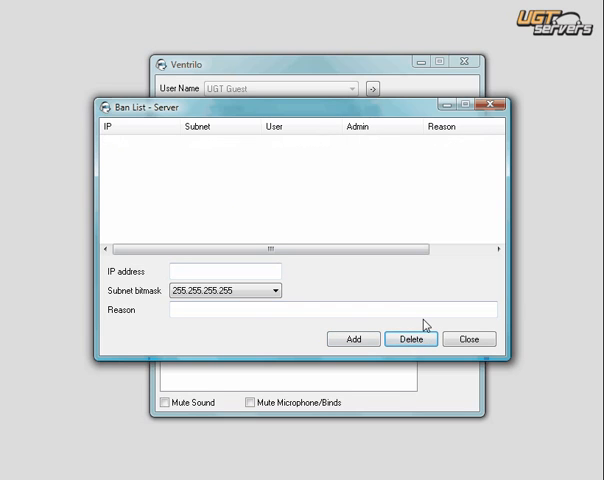